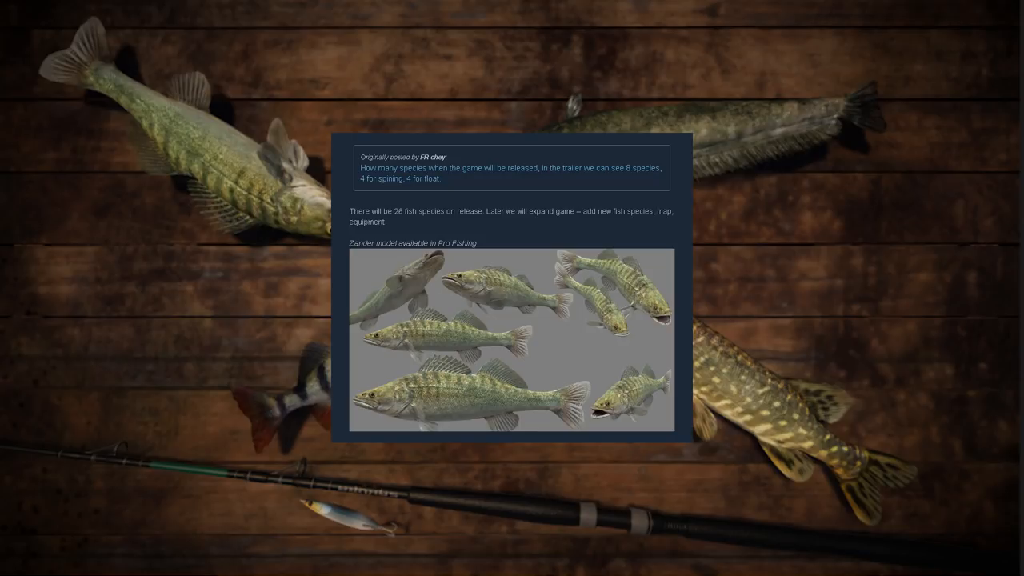
pyautogui.scroll(-3)
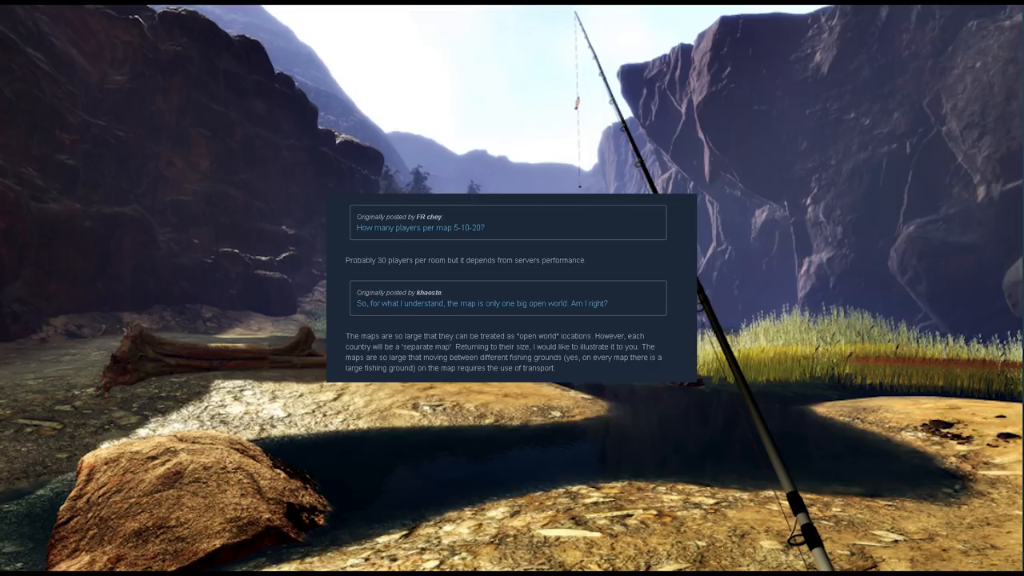
pyautogui.scroll(-3)
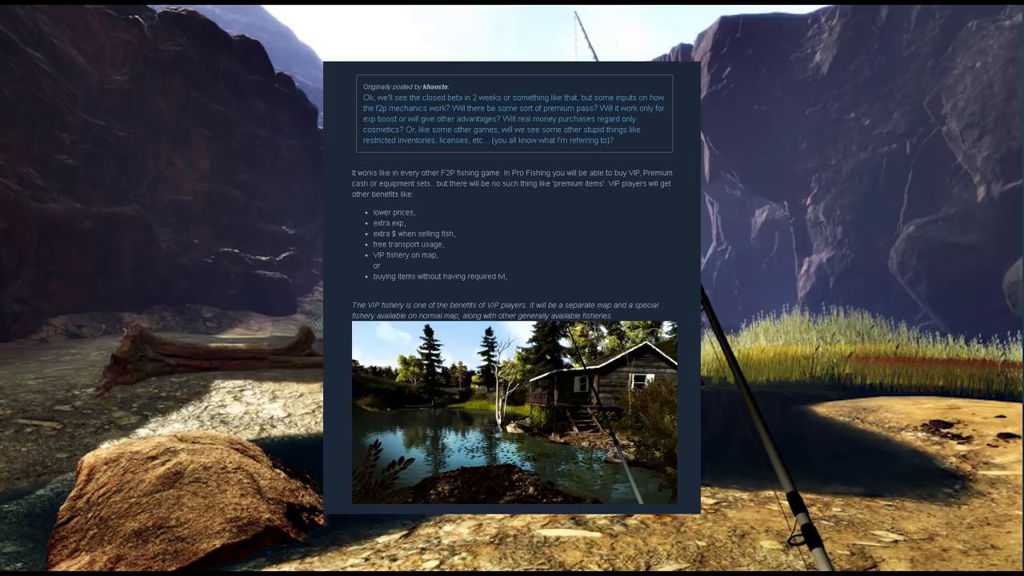